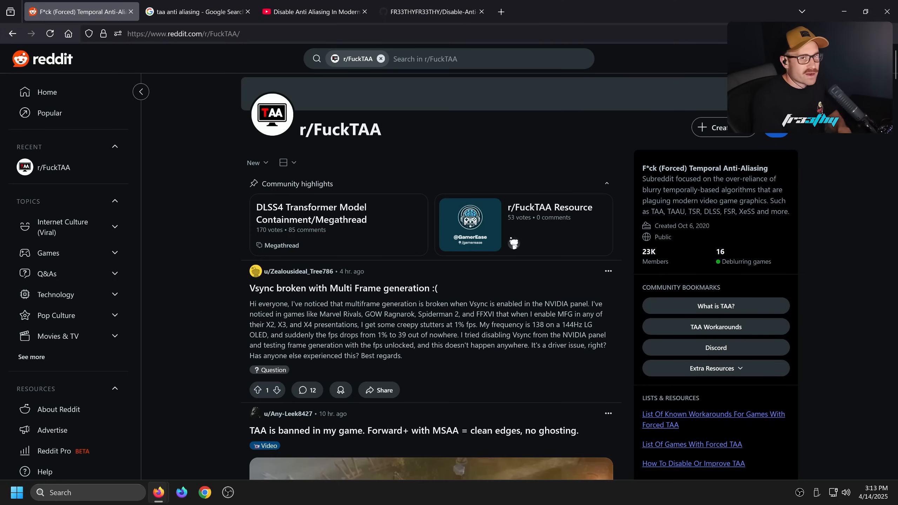
mouse_move(418, 140)
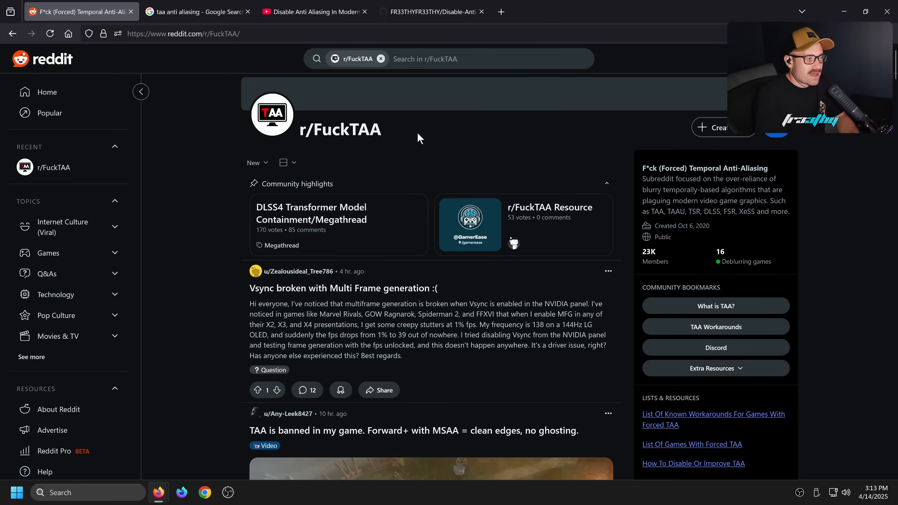
- Open r/FuckTAA's 'List Of Known Workarounds For Games With Forced TAA' Google Doc
left_click(713, 419)
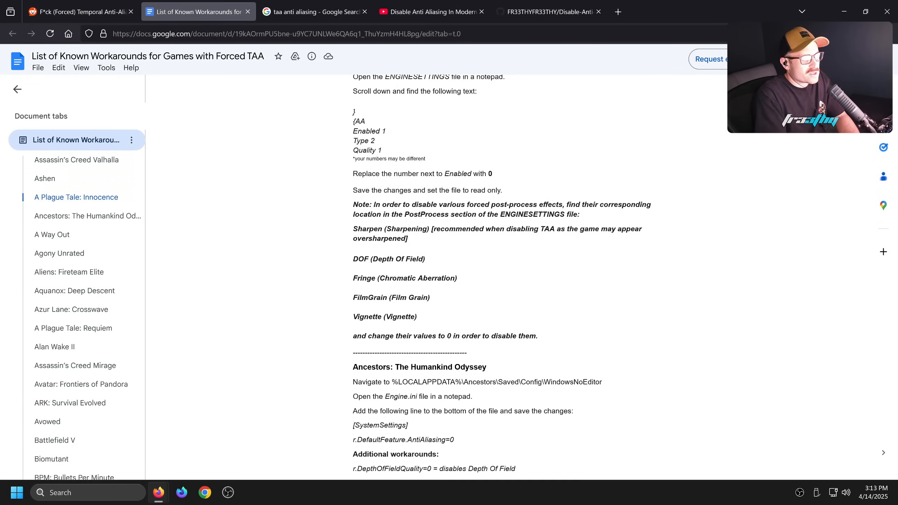
- Switch to the YouTube tab with 'DLSS: Force The Latest In All Games'
left_click(314, 11)
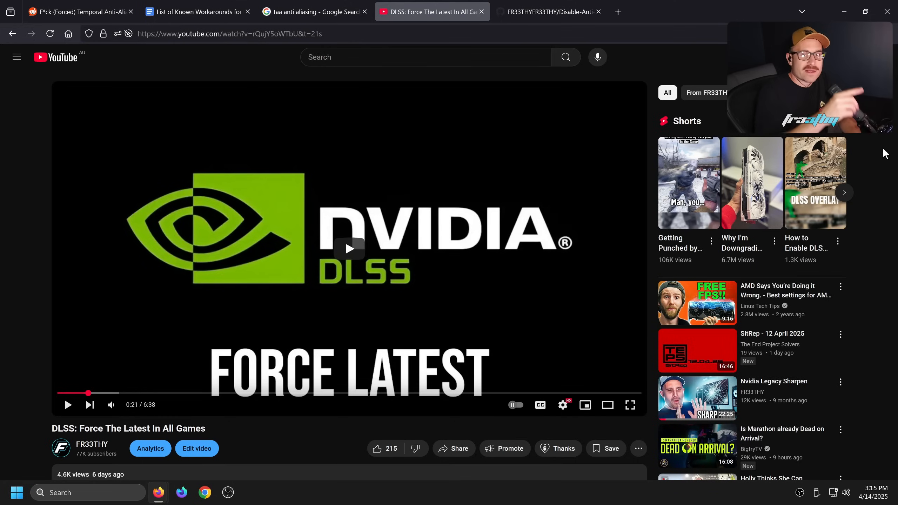
- Show the Disable-Anti-Aliasing repository's README New Easy Method section on GitHub
left_click(547, 11)
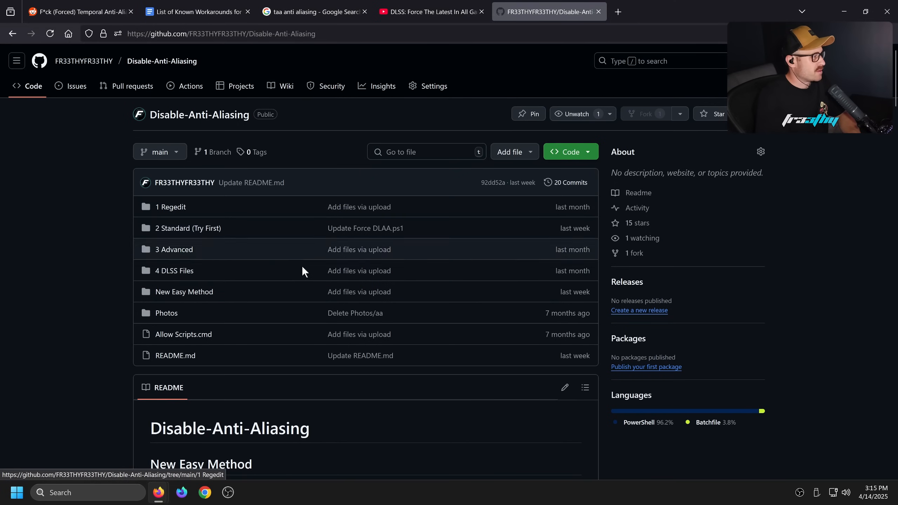
scroll("down", 3)
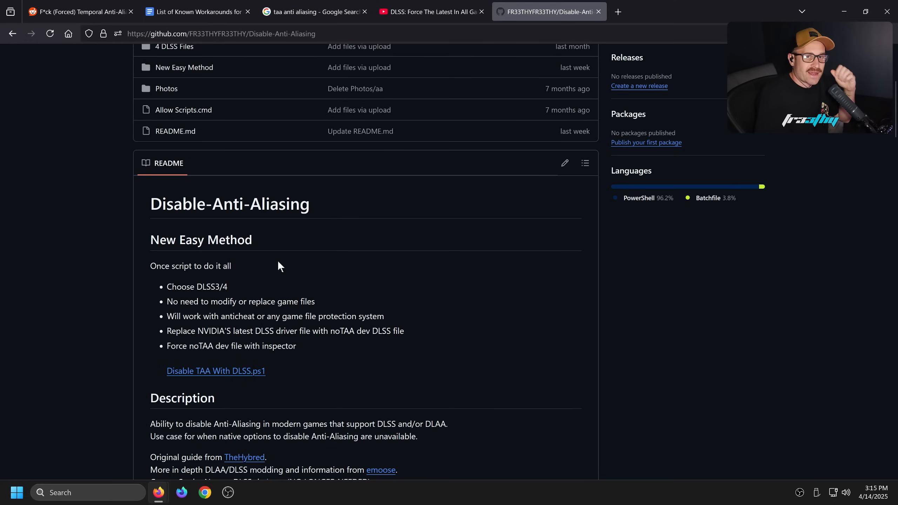
mouse_move(319, 304)
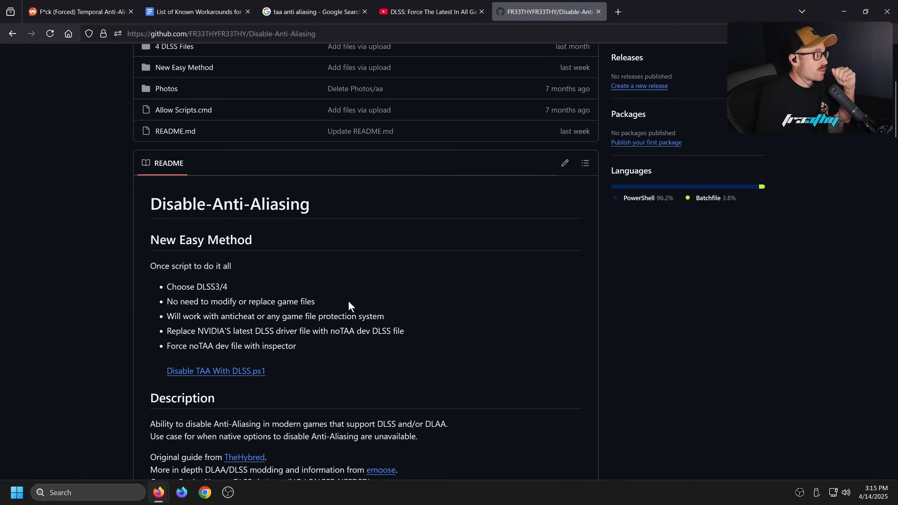
mouse_move(391, 295)
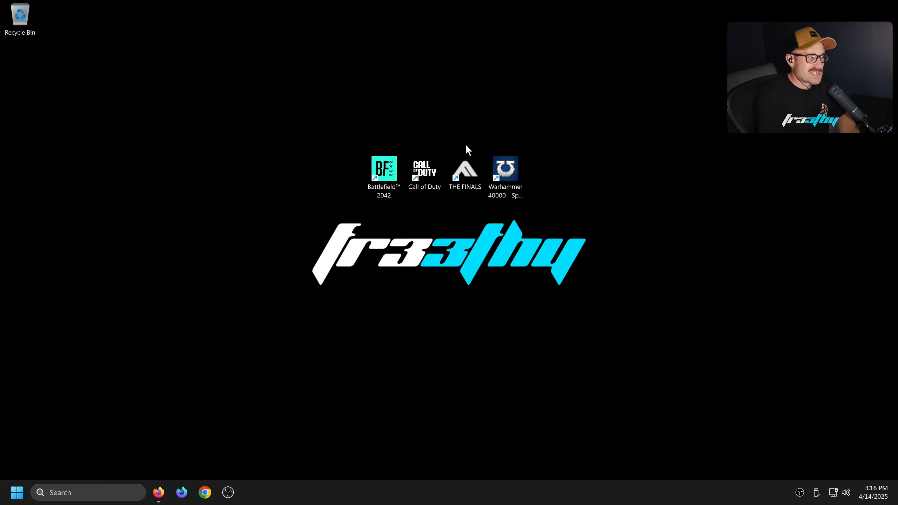
mouse_move(493, 113)
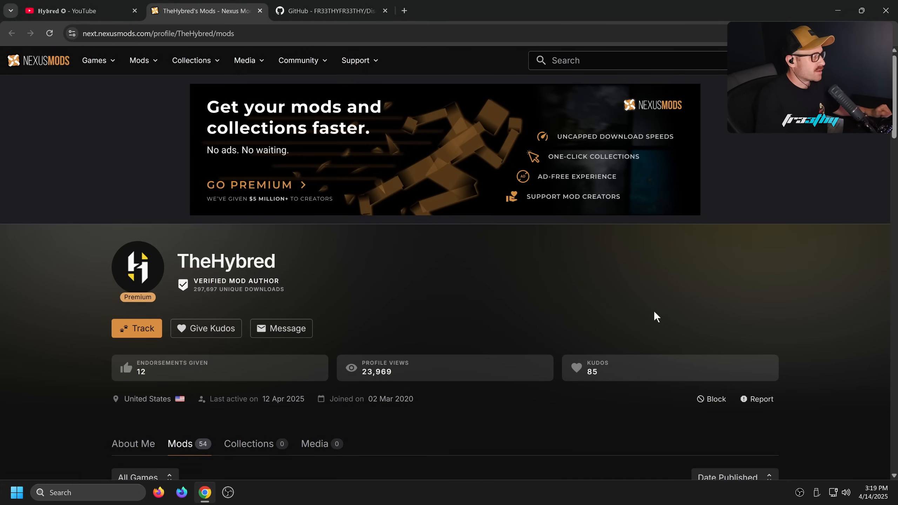
- Scroll through the verified mod author's Nexus Mods profile page
scroll("down", 3)
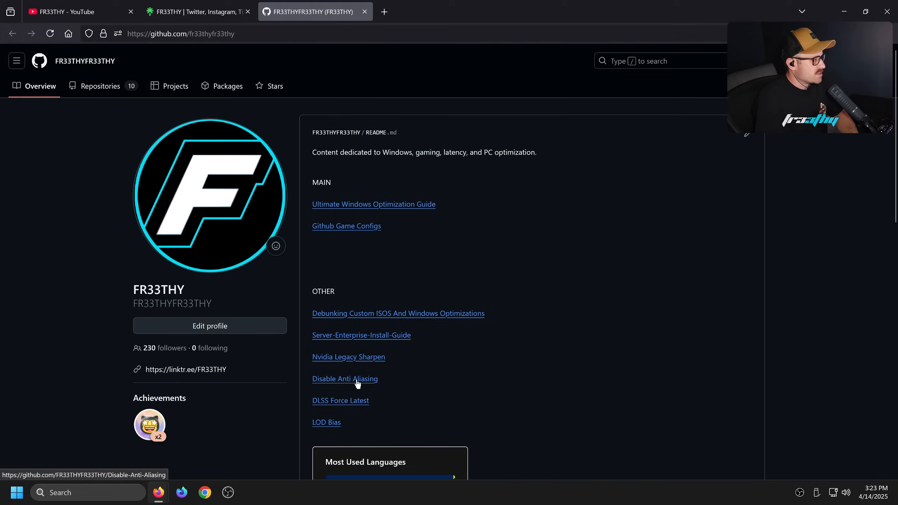
- Download Disable TAA With DLSS.ps1 from New Easy Method and tick Unblock in its Properties
left_click(344, 378)
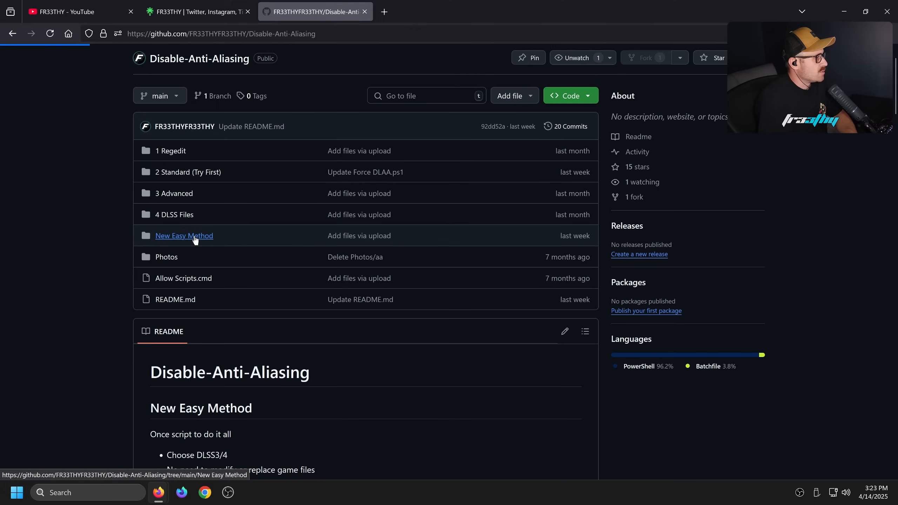
left_click(184, 235)
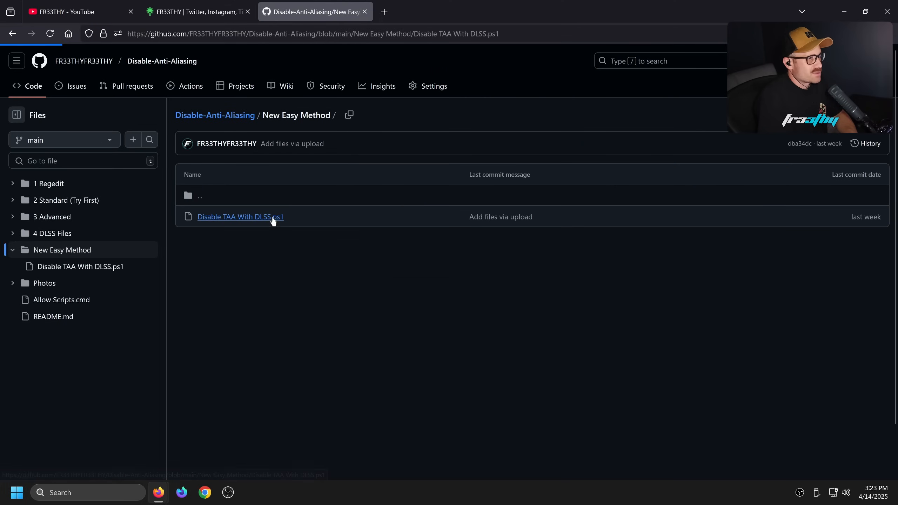
left_click(240, 217)
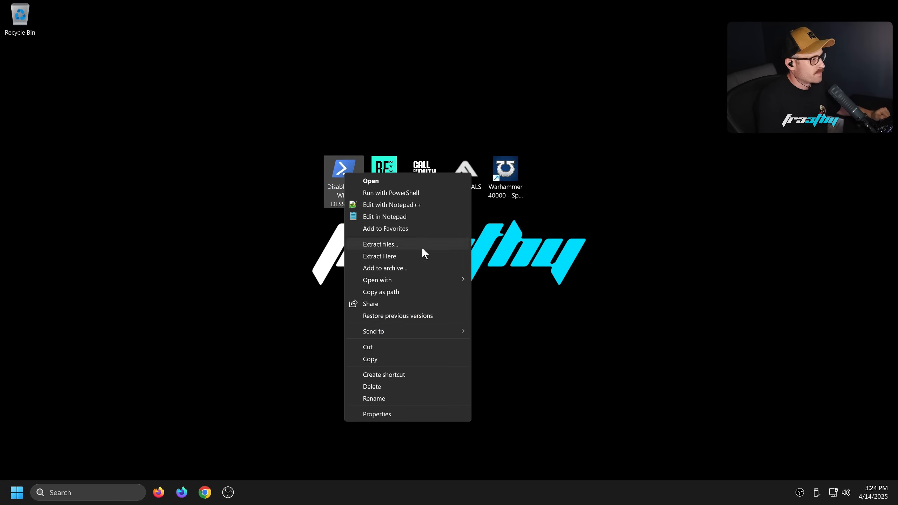
left_click(376, 414)
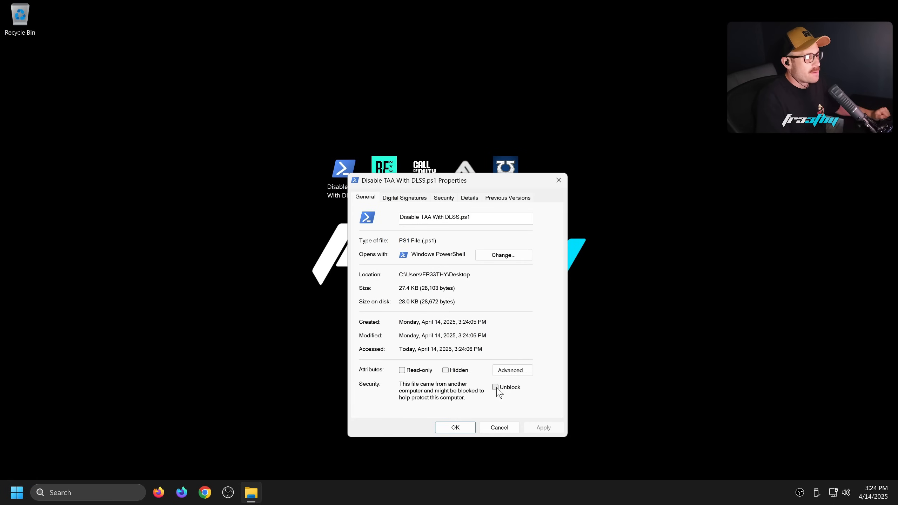
left_click(455, 427)
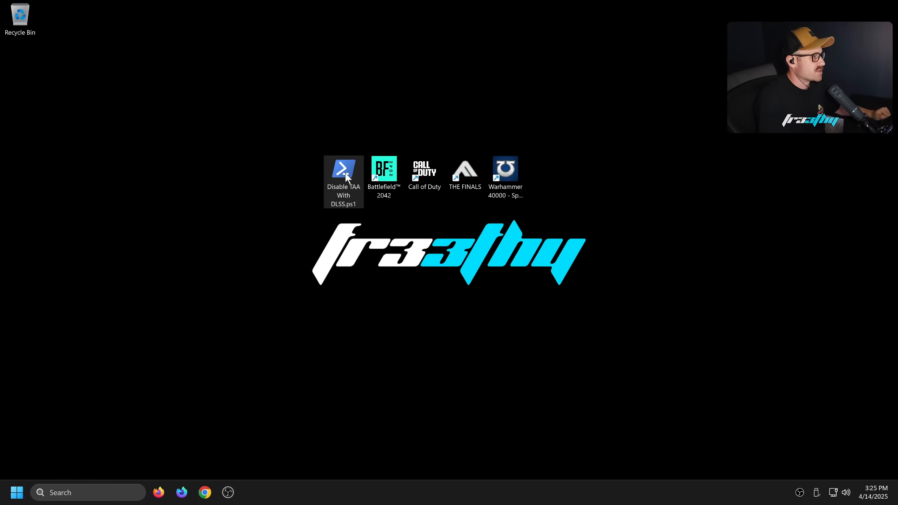
- Run the script with option 2 for DLSS v4 and acknowledge the successful profile import
double_click(343, 169)
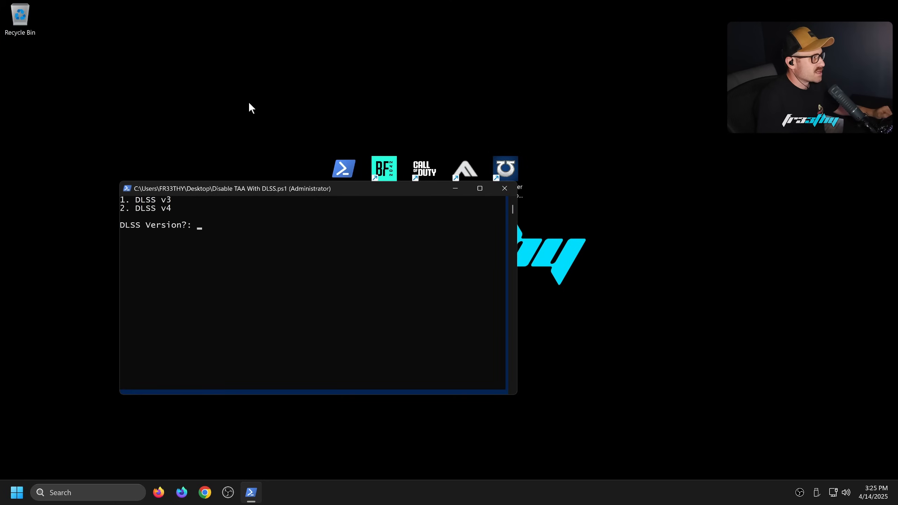
type("2")
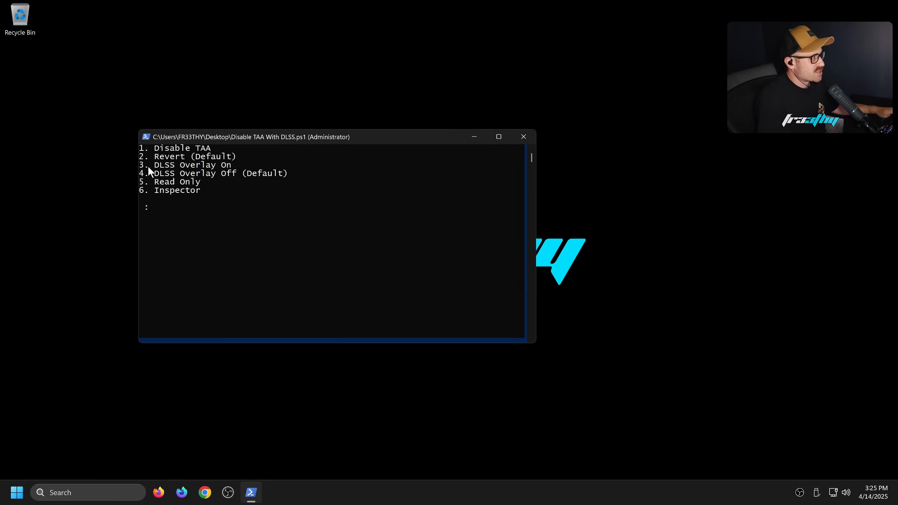
mouse_move(179, 152)
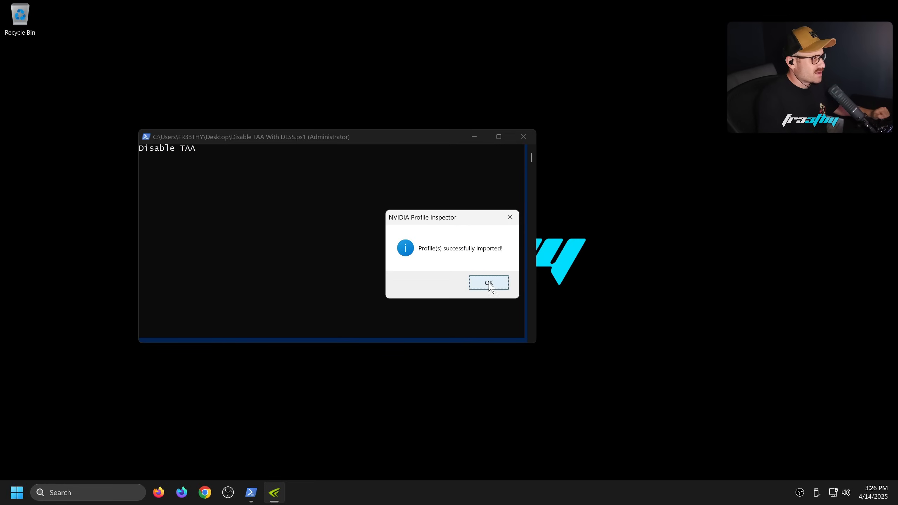
left_click(488, 283)
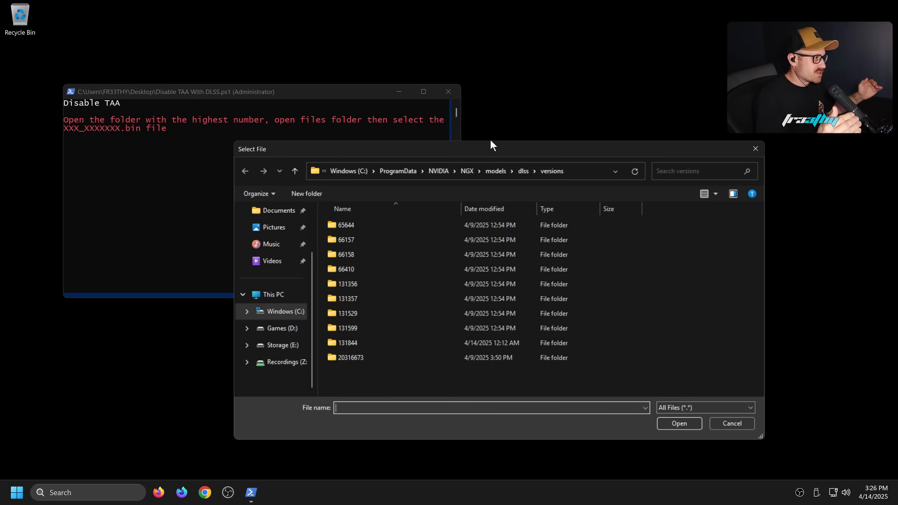
- Choose 160_E658700.bin from DLSS version folder 20316673 in the file picker
left_click_drag(493, 149, 409, 158)
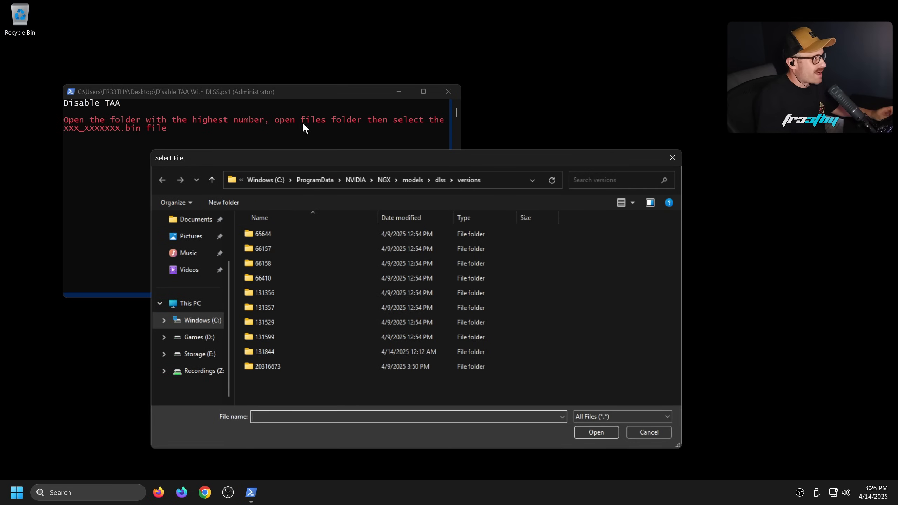
left_click(267, 366)
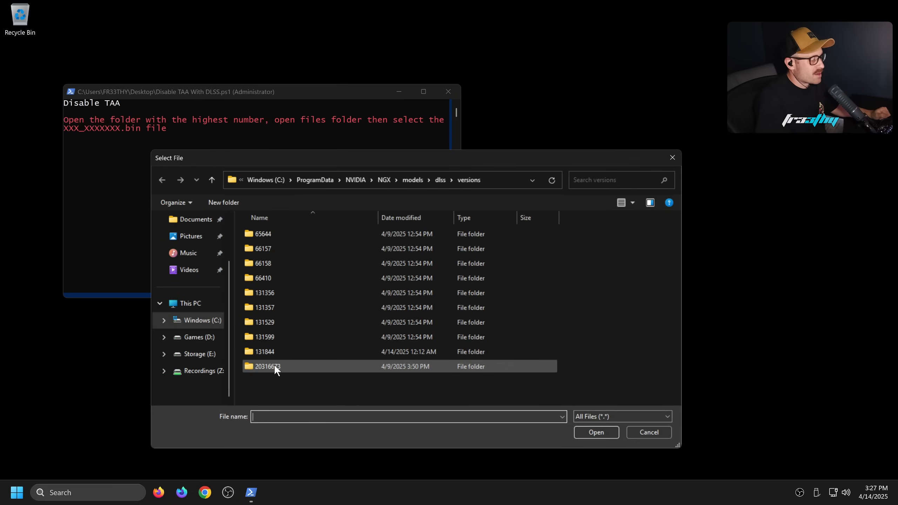
double_click(265, 366)
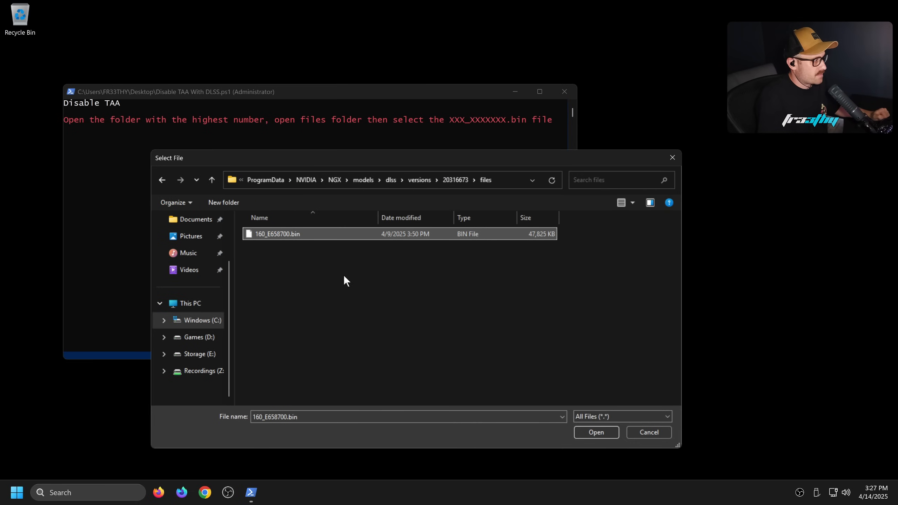
mouse_move(570, 433)
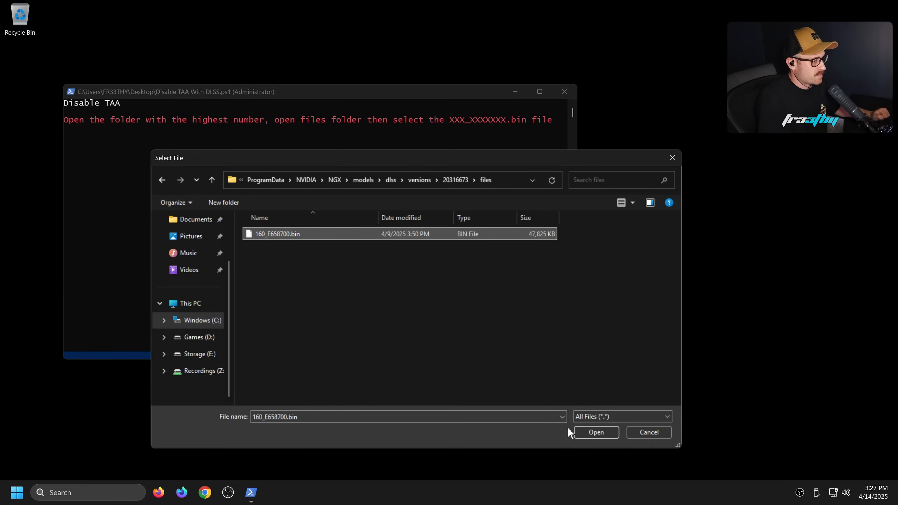
left_click(595, 432)
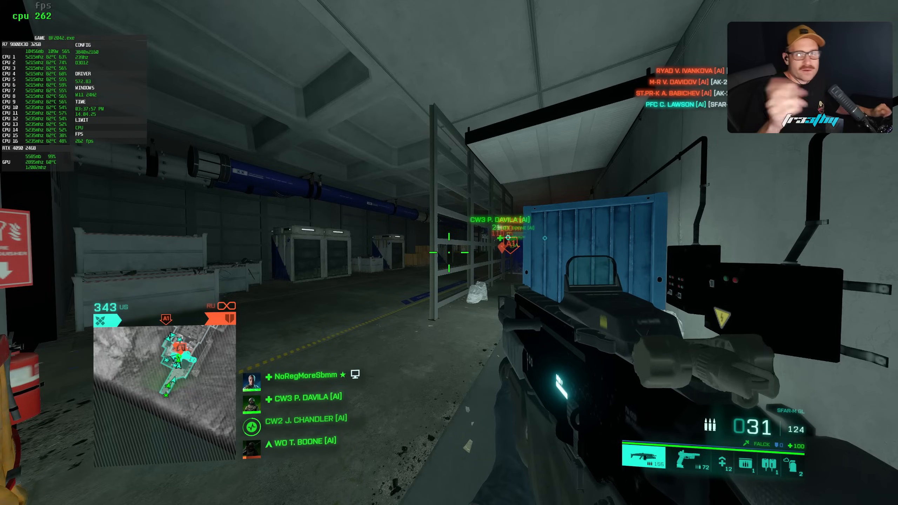
- Set DLSS to Balanced under Advanced in Battlefield 2042's video options
key("Escape")
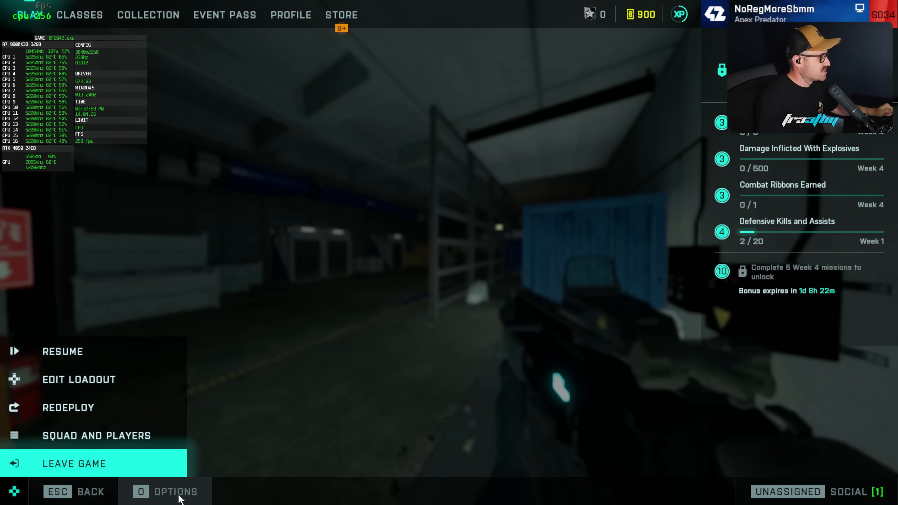
left_click(166, 491)
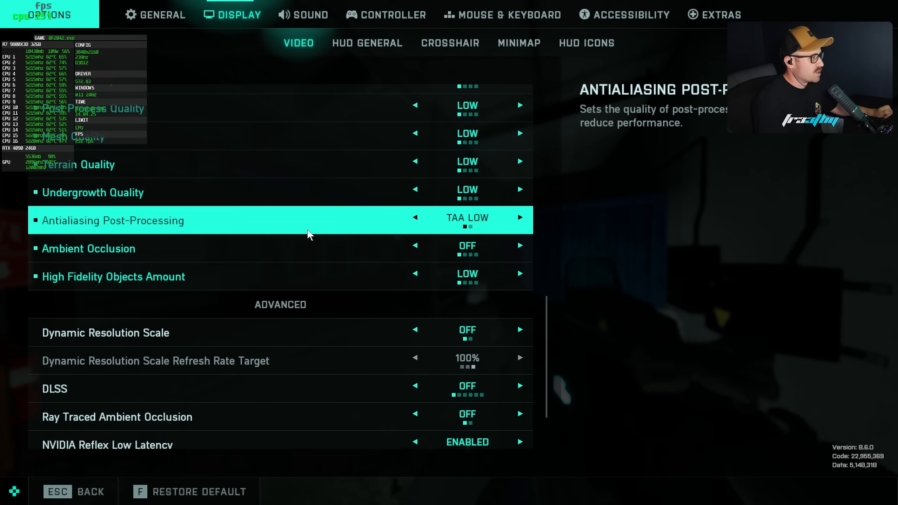
mouse_move(319, 231)
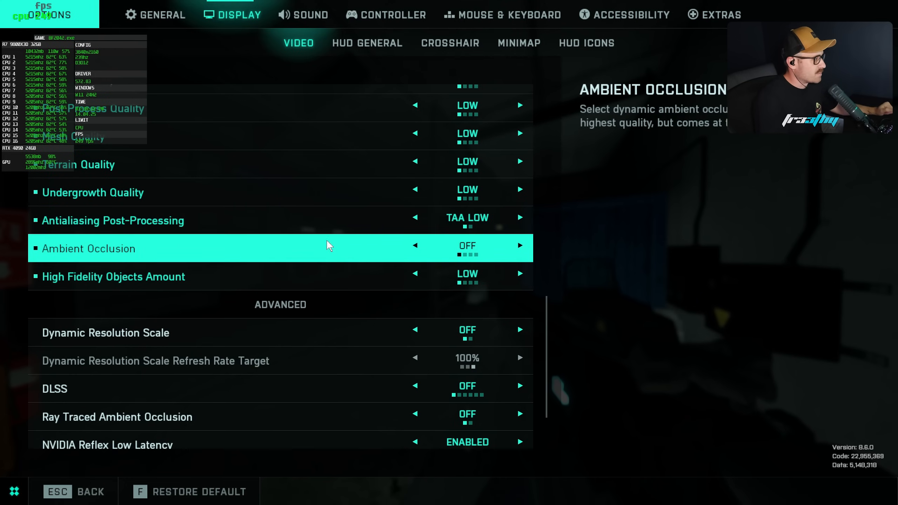
key("Escape")
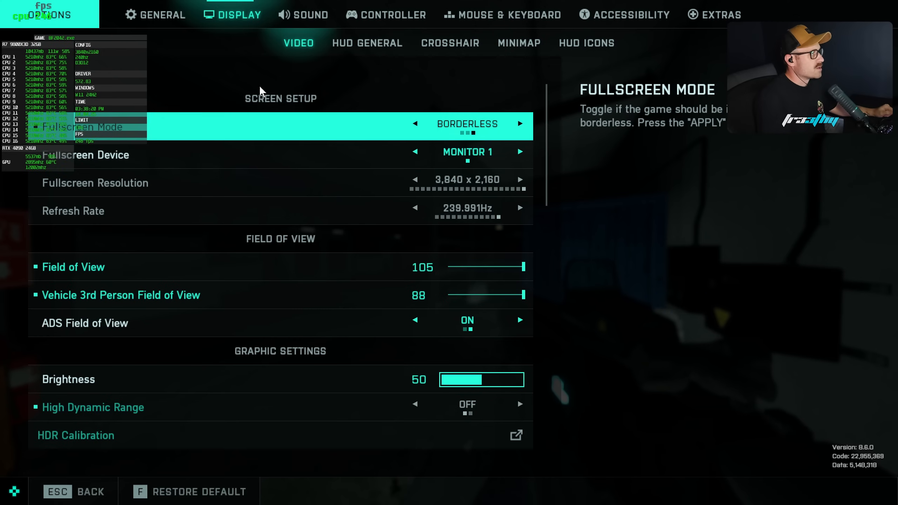
scroll("down", 3)
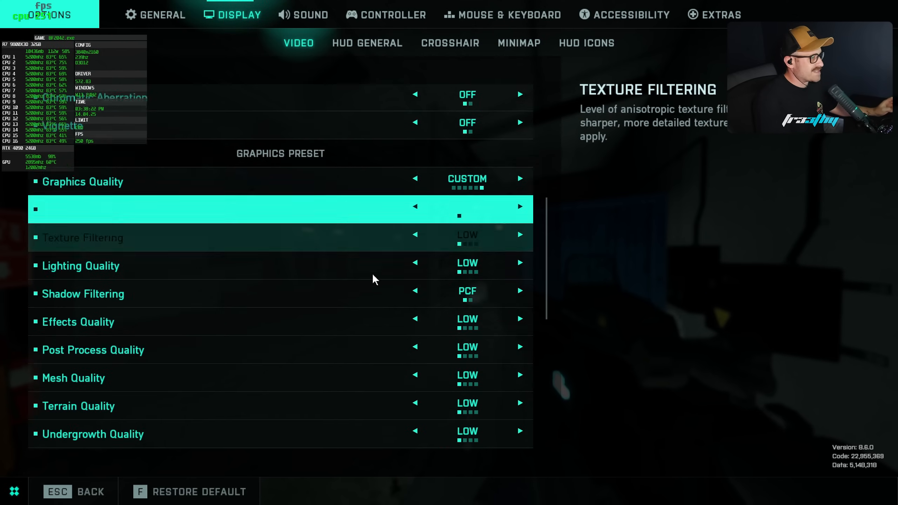
scroll("down", 3)
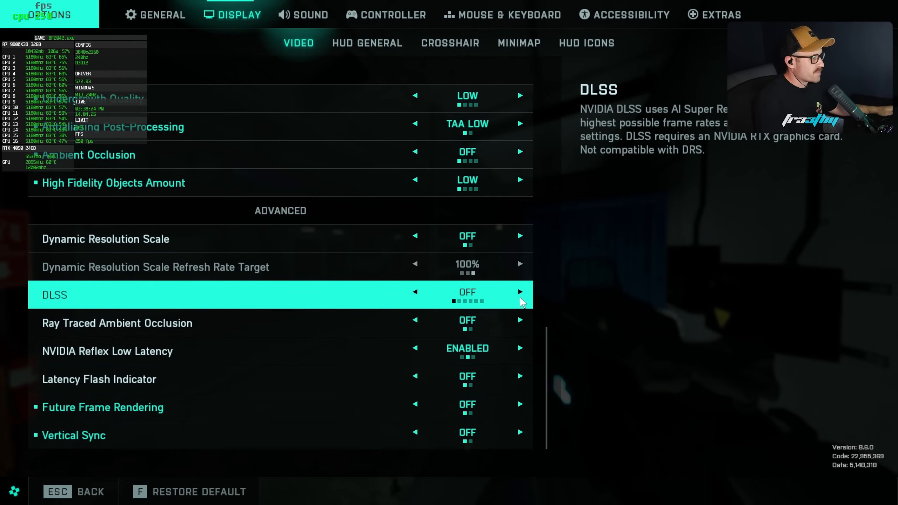
left_click(520, 292)
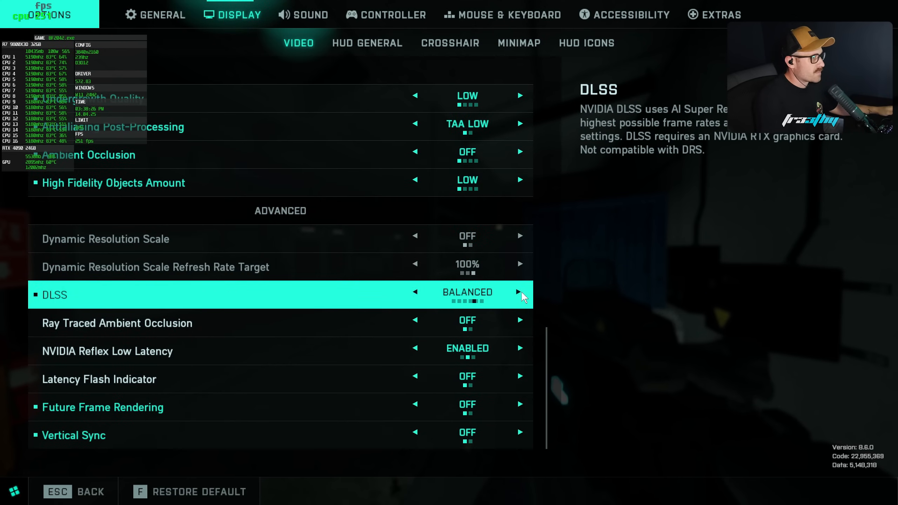
left_click(415, 294)
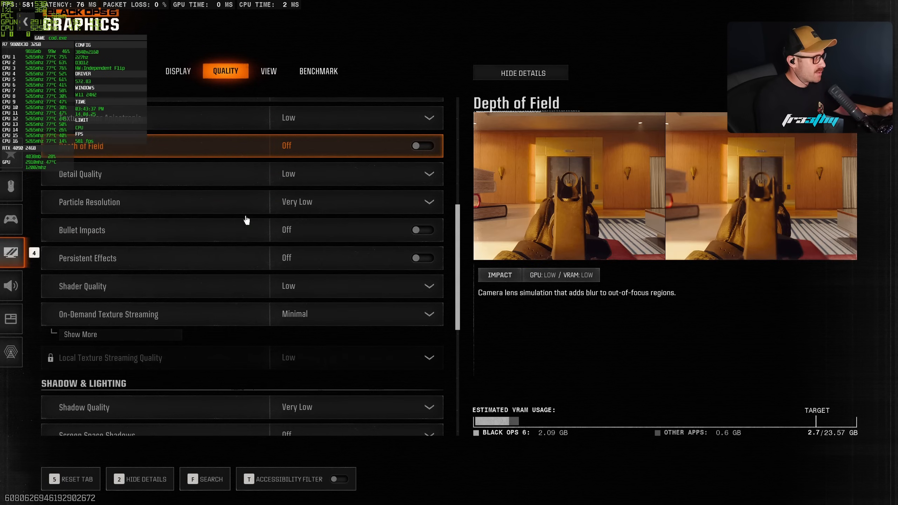
- Pick NVIDIA DLSS in Black Ops 6's Upscaling / Sharpening dropdown under Graphics > Quality
scroll("down", 3)
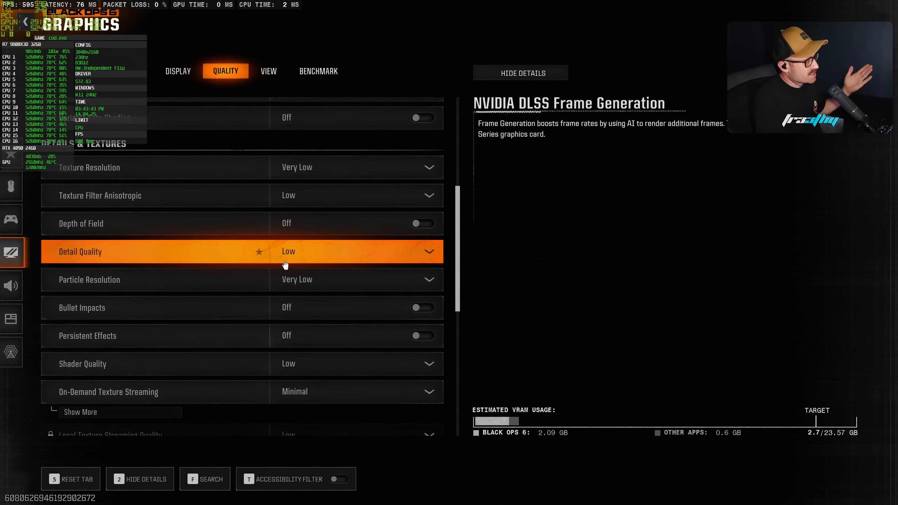
left_click(177, 71)
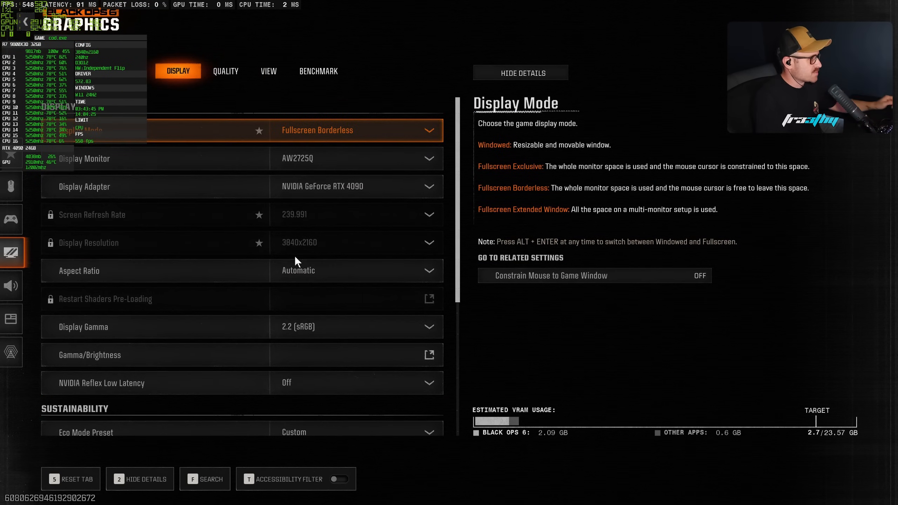
left_click(225, 70)
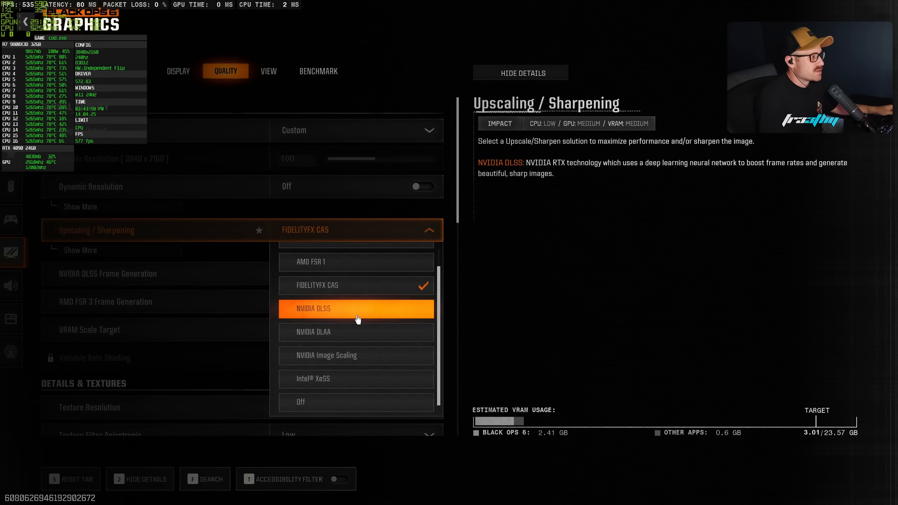
left_click(357, 308)
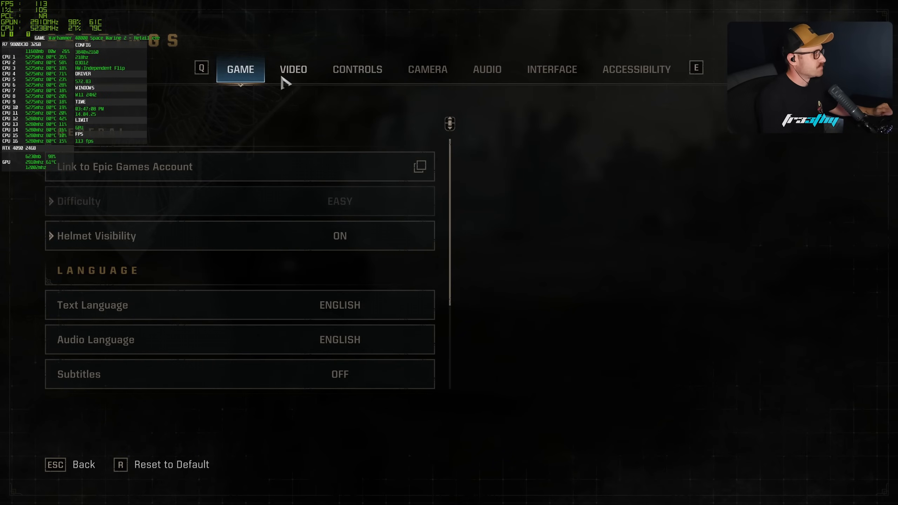
- Cycle Resolution Upscaling in the Video tab to DLSS and apply it
left_click(294, 69)
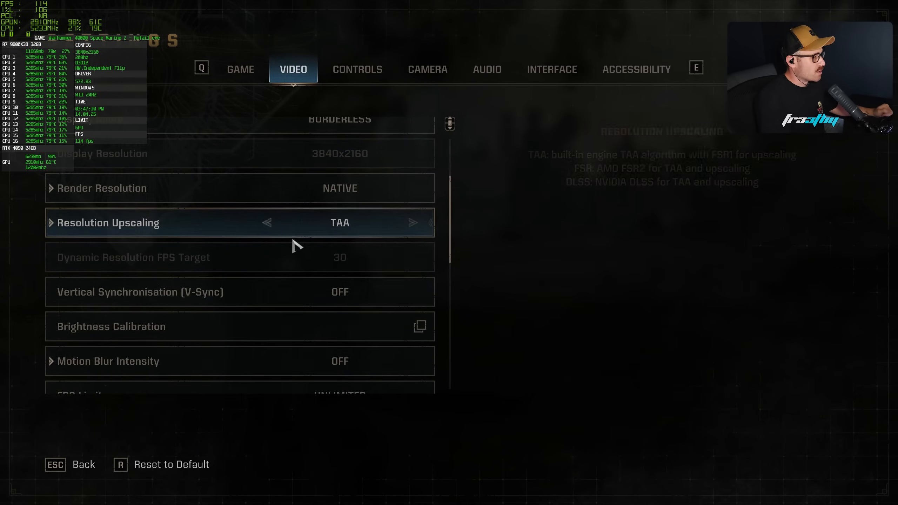
scroll("down", 3)
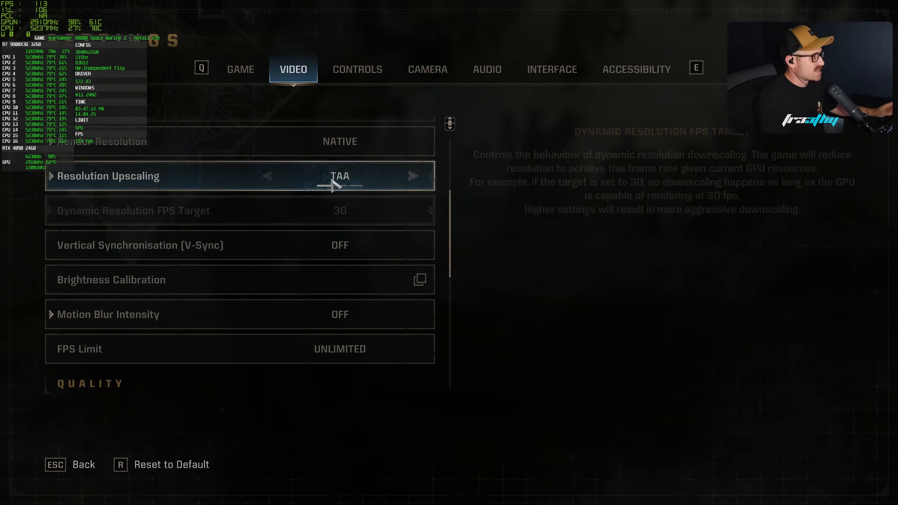
left_click(412, 176)
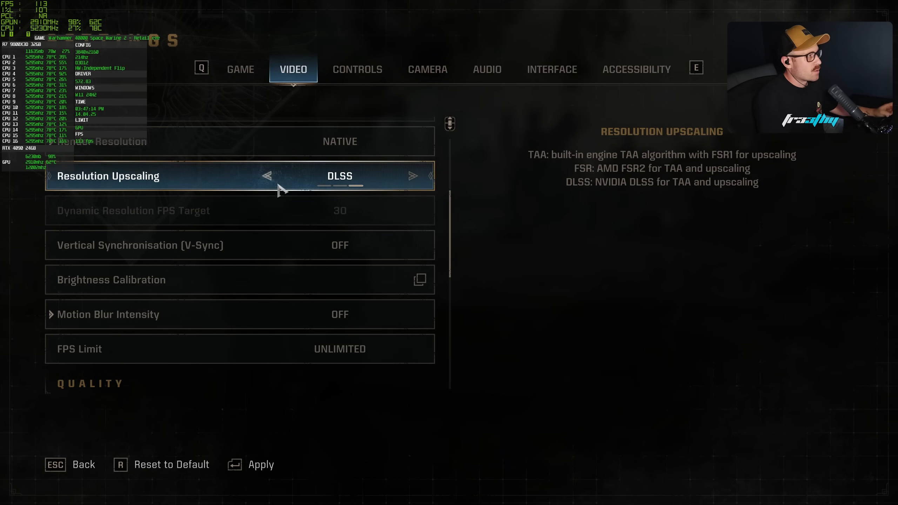
left_click(266, 176)
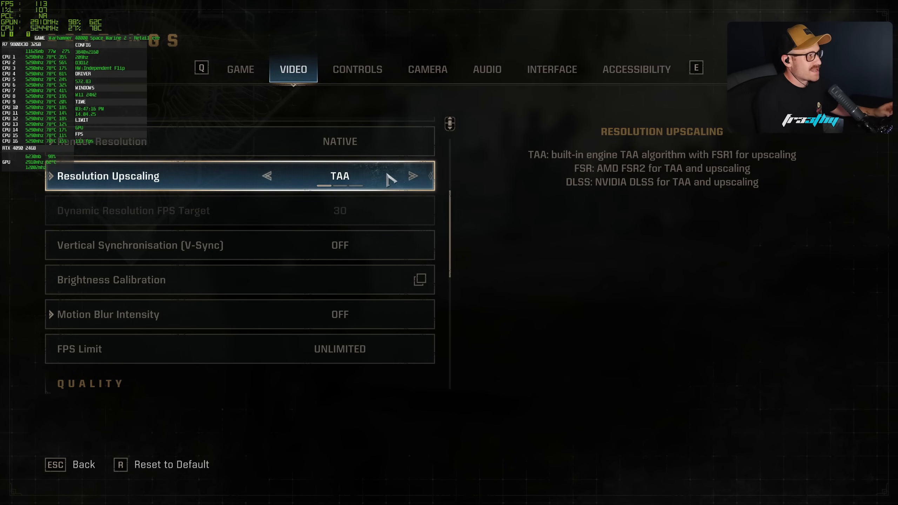
left_click(412, 175)
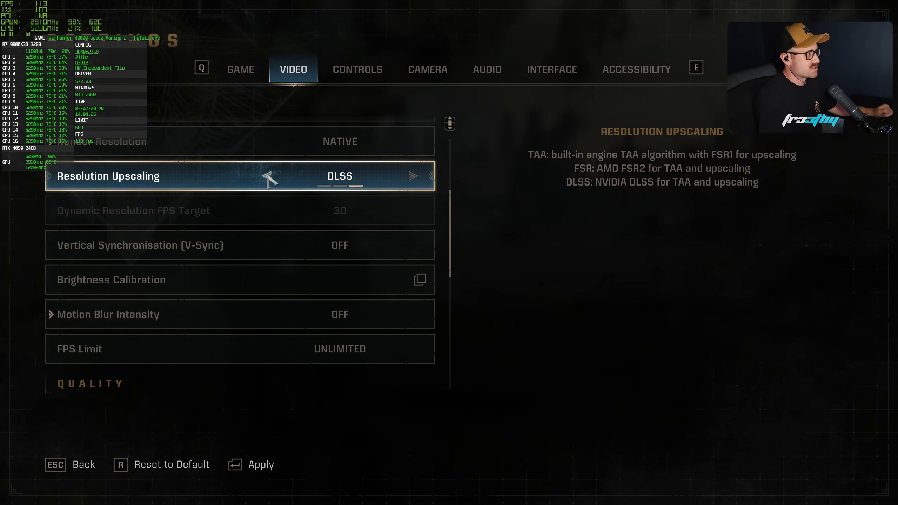
key("Escape")
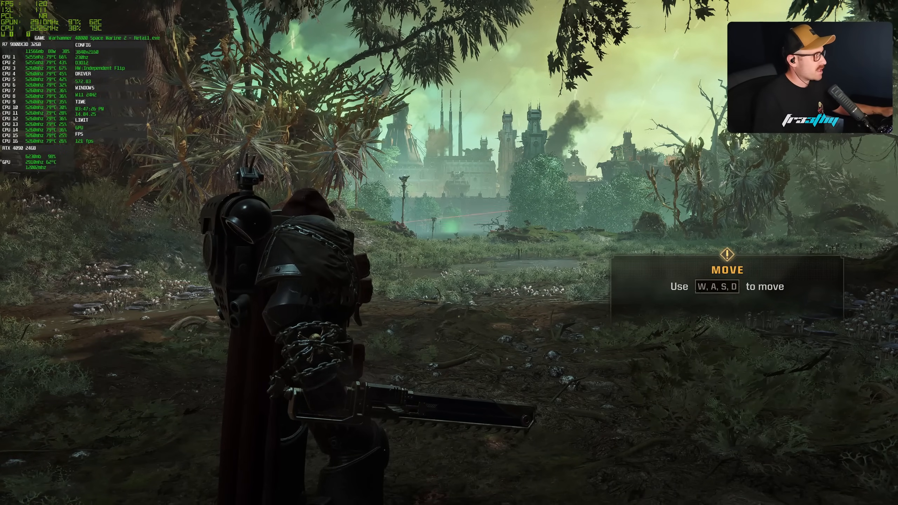
- Reopen Settings to confirm upscaling is set to DLSS
key("Escape")
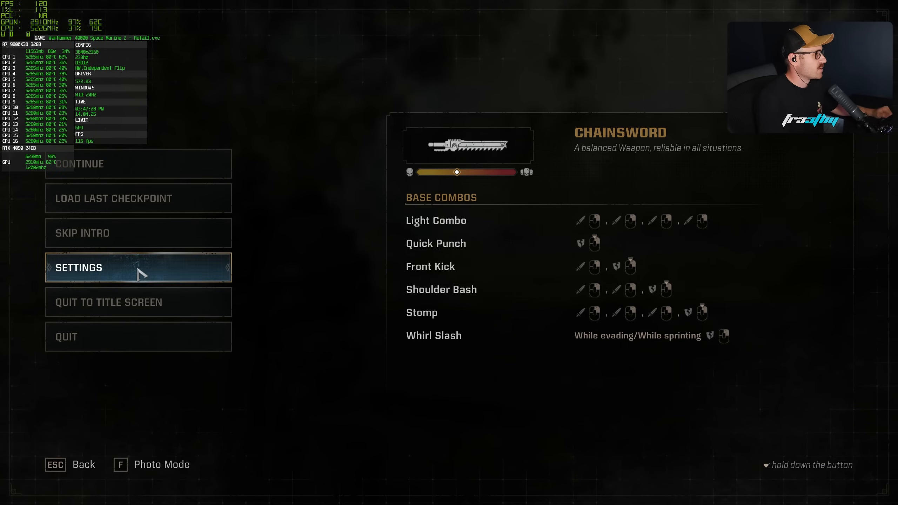
left_click(138, 268)
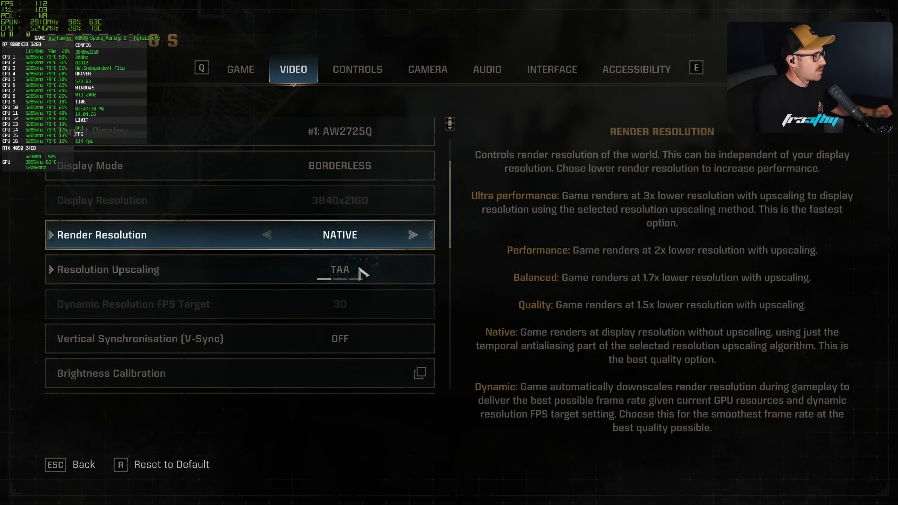
left_click(364, 273)
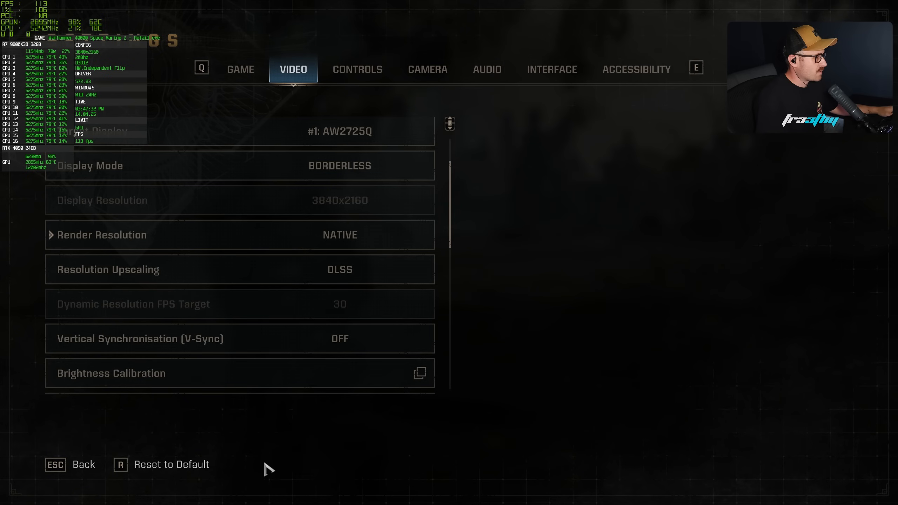
mouse_move(418, 293)
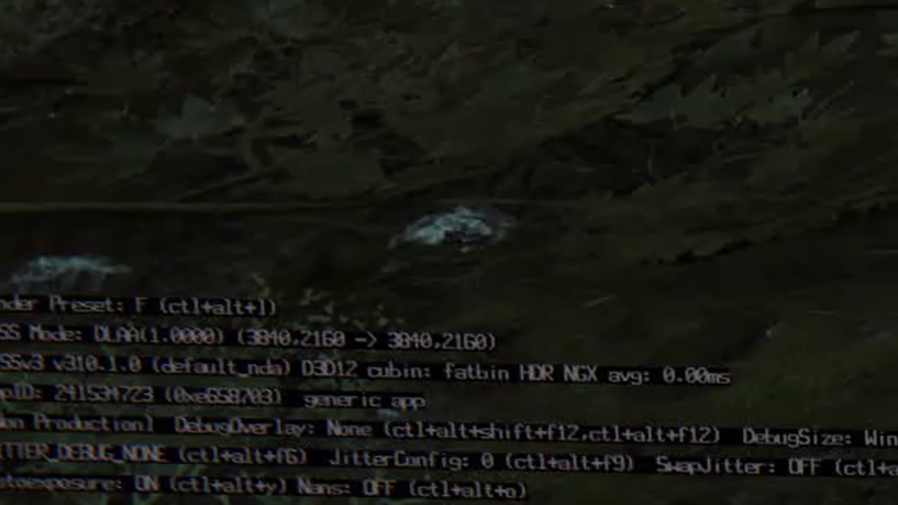
- Cycle the DLSS jitter debug mode in Space Marine 2 with Ctrl+Alt+F6
key("ctrl+alt+f6")
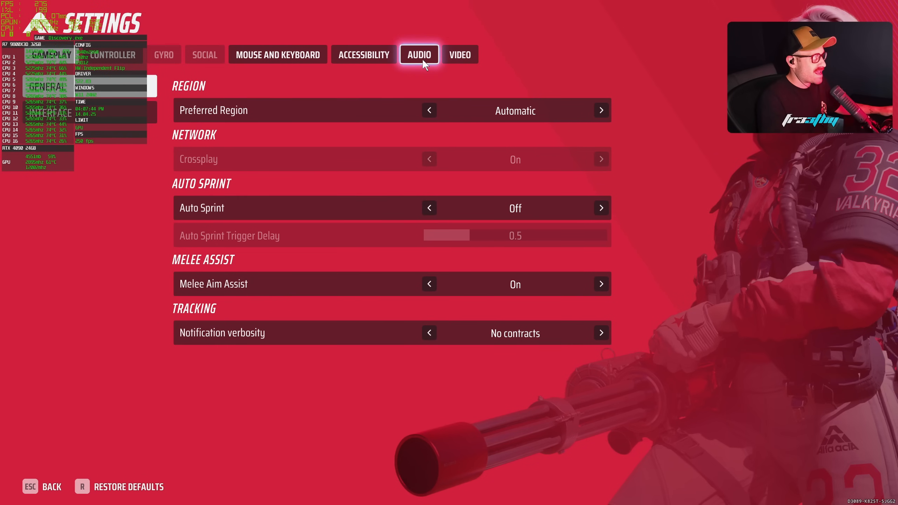
- Cycle The Finals' resolution scaling method past TAAU and TSR to NVIDIA DLSS
left_click(460, 55)
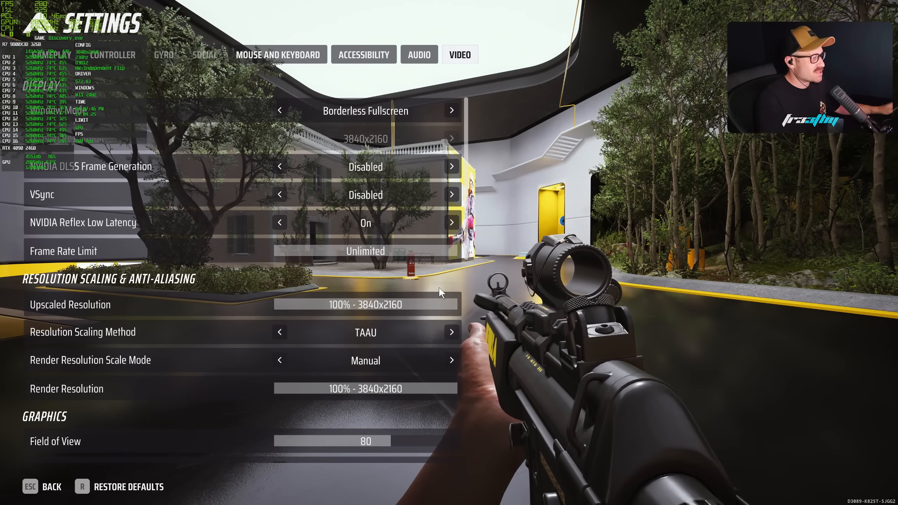
left_click(452, 333)
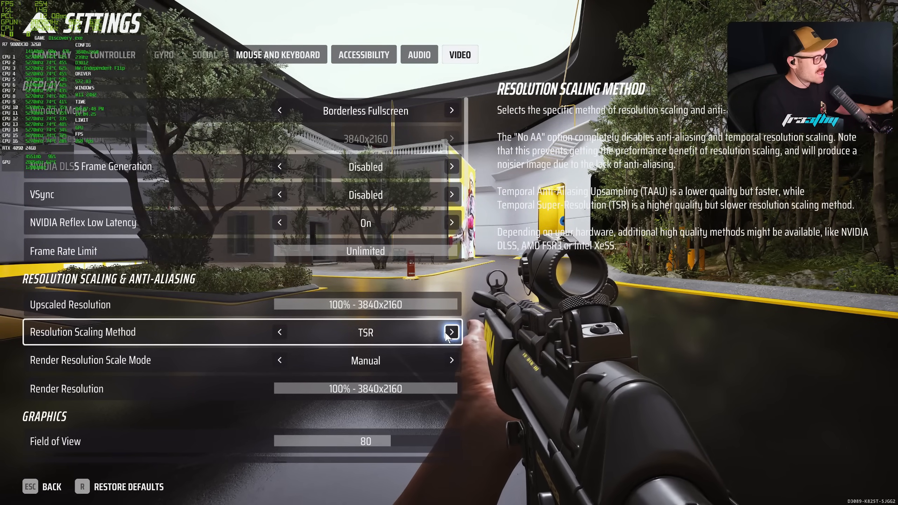
left_click(452, 332)
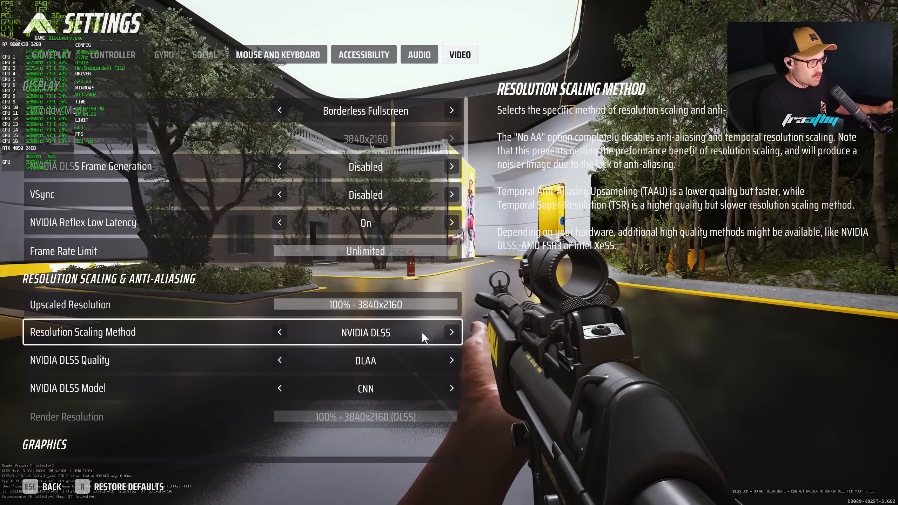
mouse_move(289, 337)
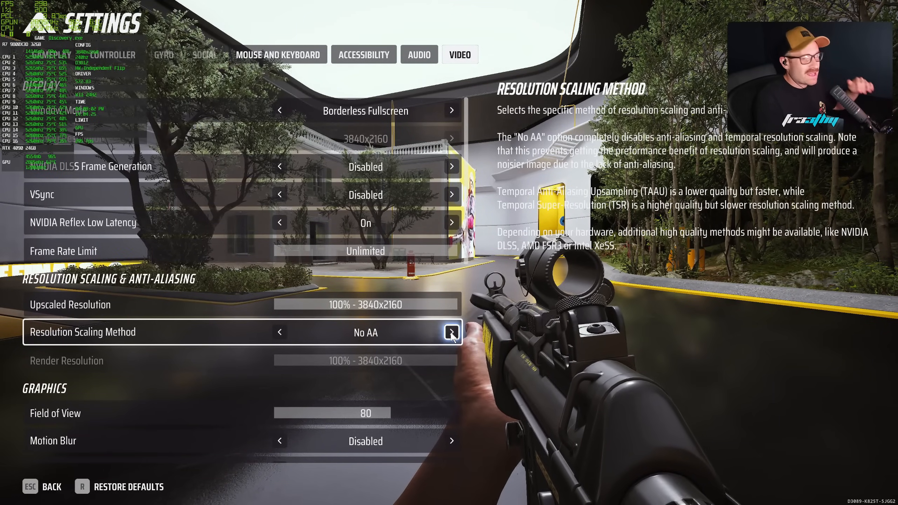
left_click(451, 332)
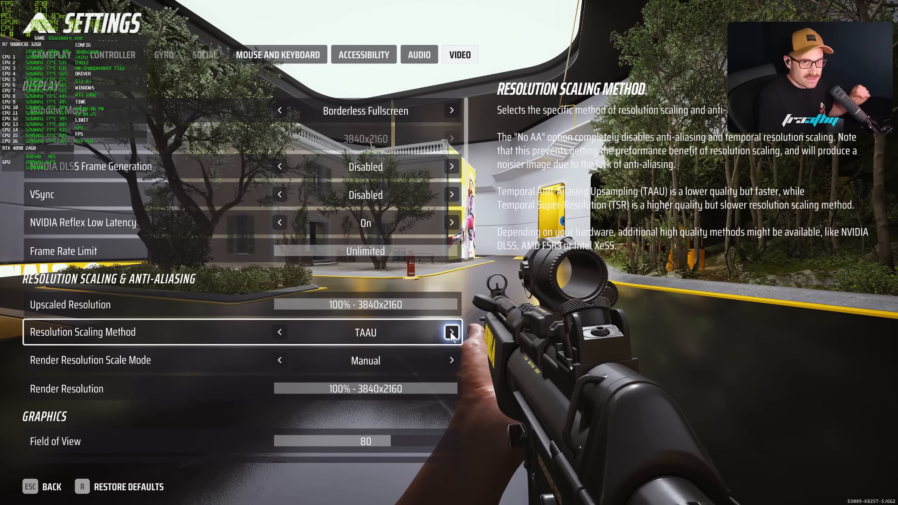
left_click(452, 333)
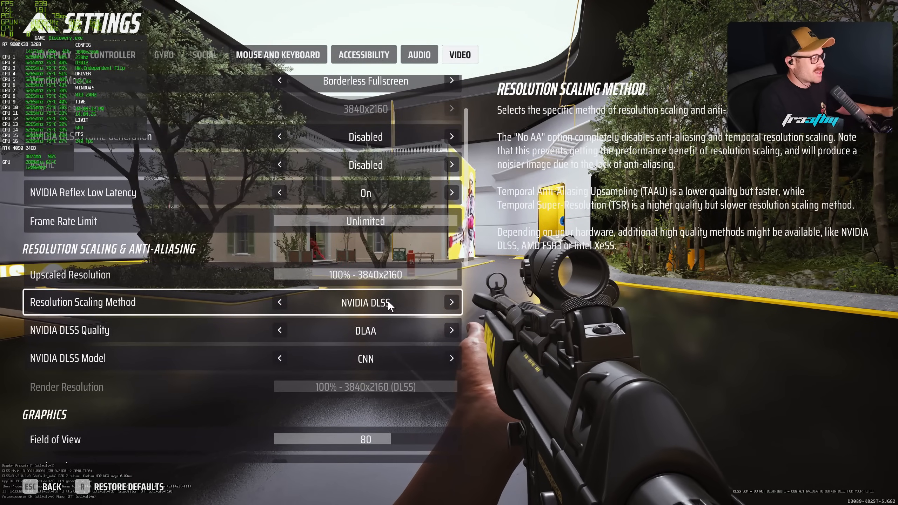
key("Escape")
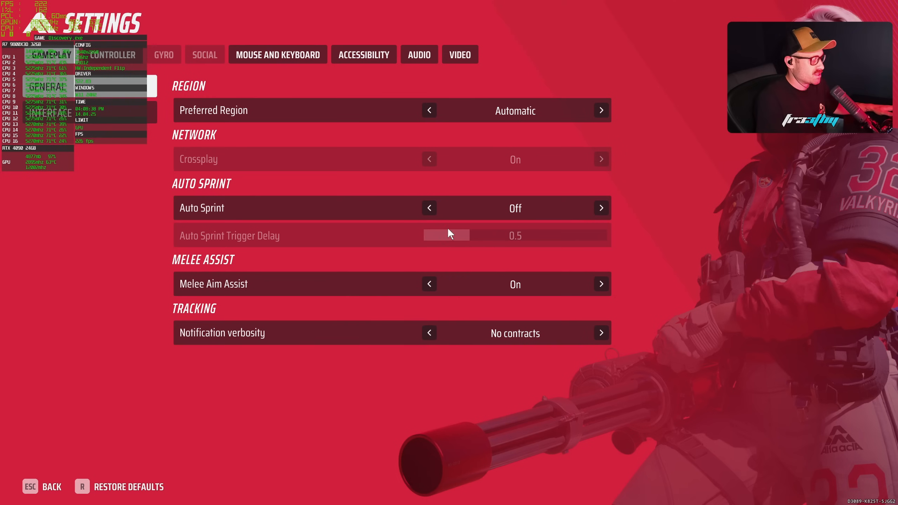
- Leave the settings screen and close the pause menu to resume playing
left_click(460, 54)
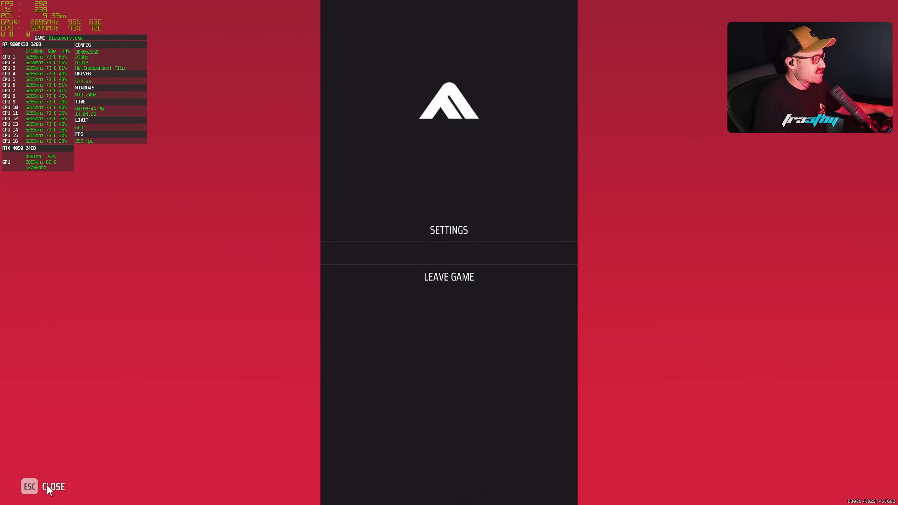
key("Escape")
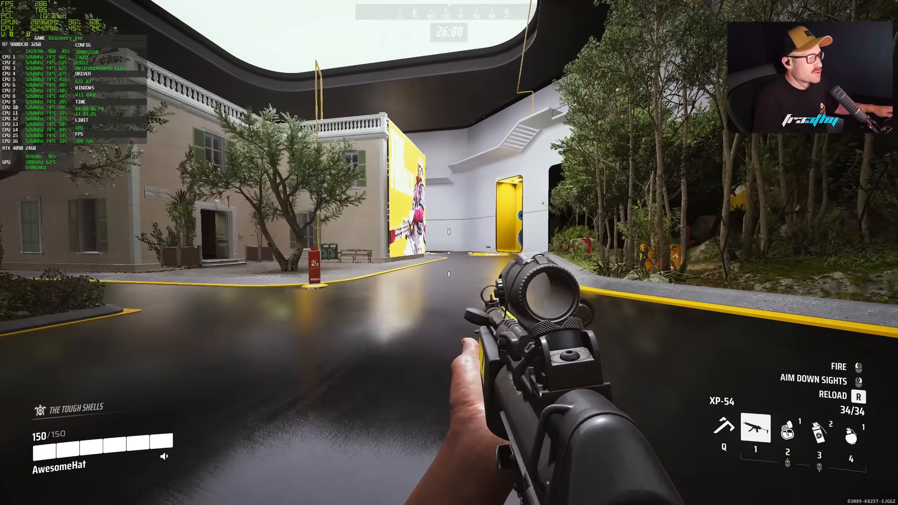